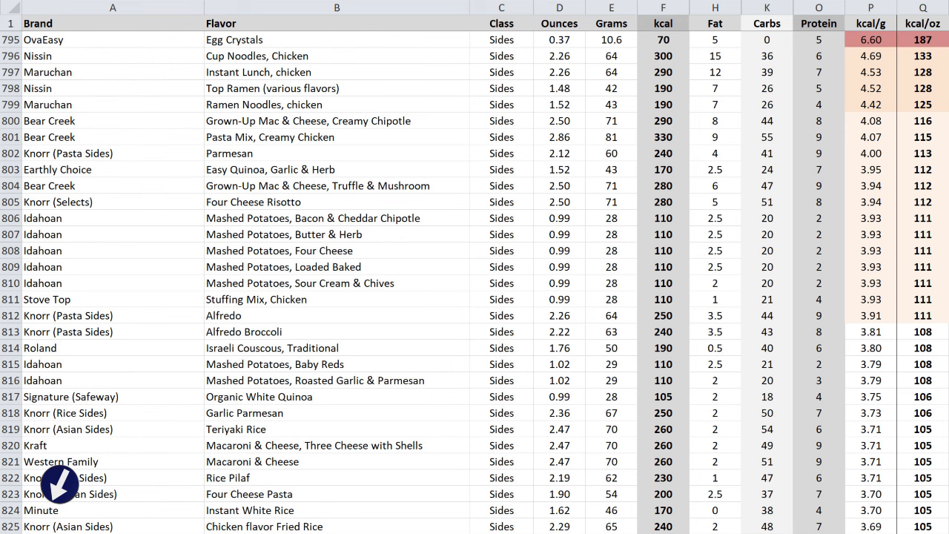
pyautogui.scroll(-3)
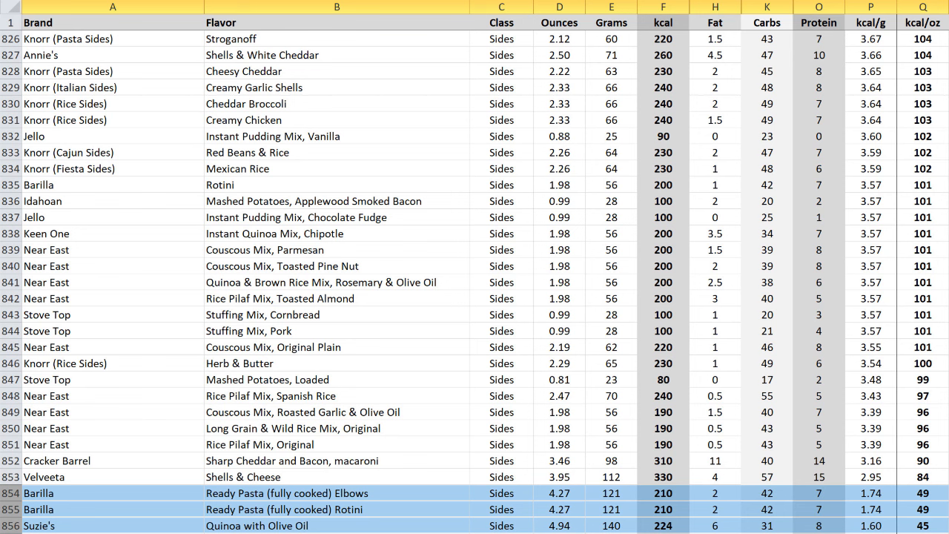
pyautogui.scroll(-3)
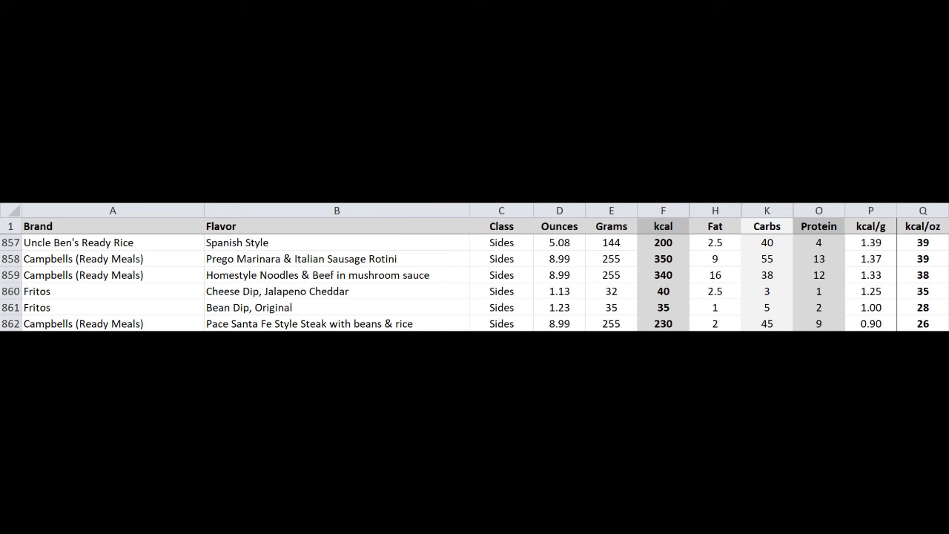